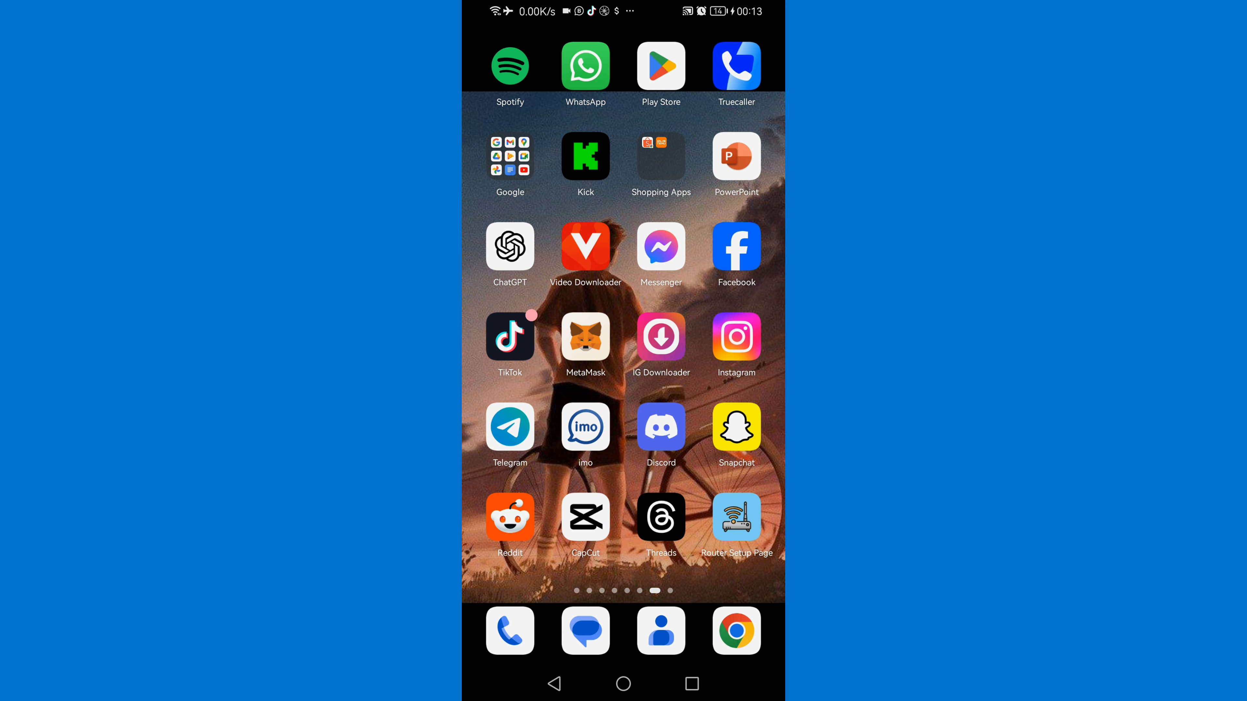
- Search Google Play Store for 'facebook' and open its app listing
click(660, 67)
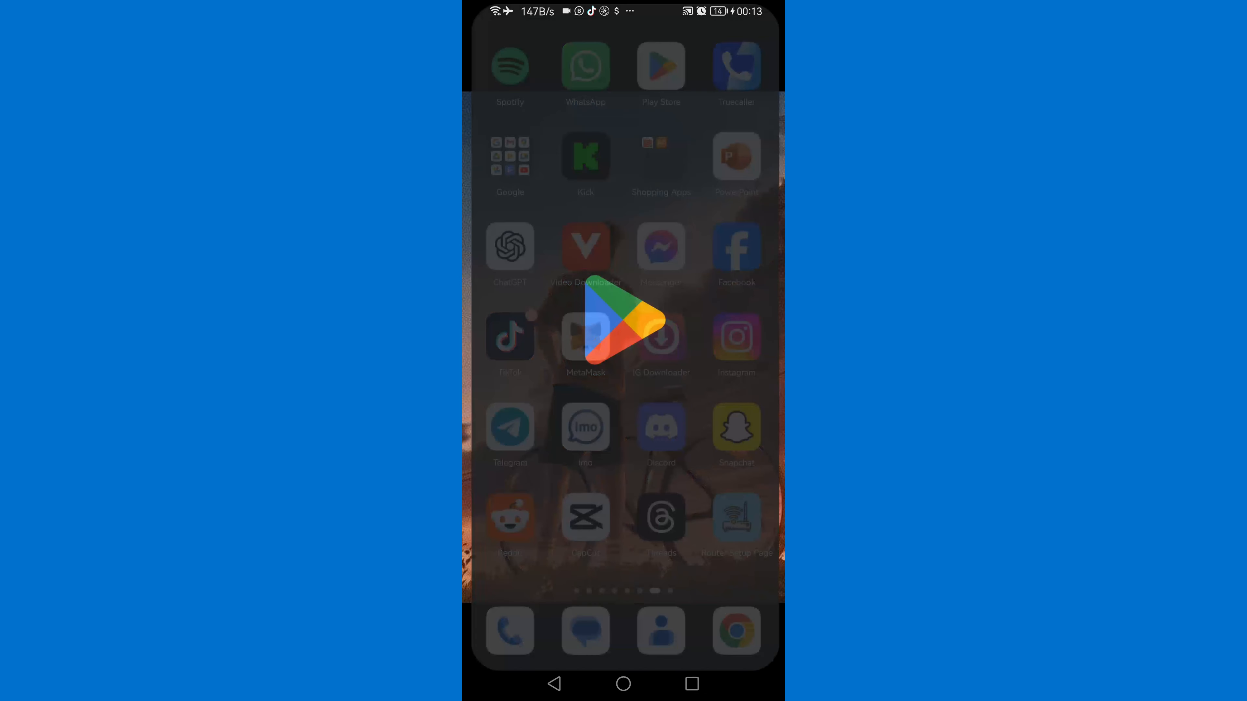
click(660, 66)
text(fa)
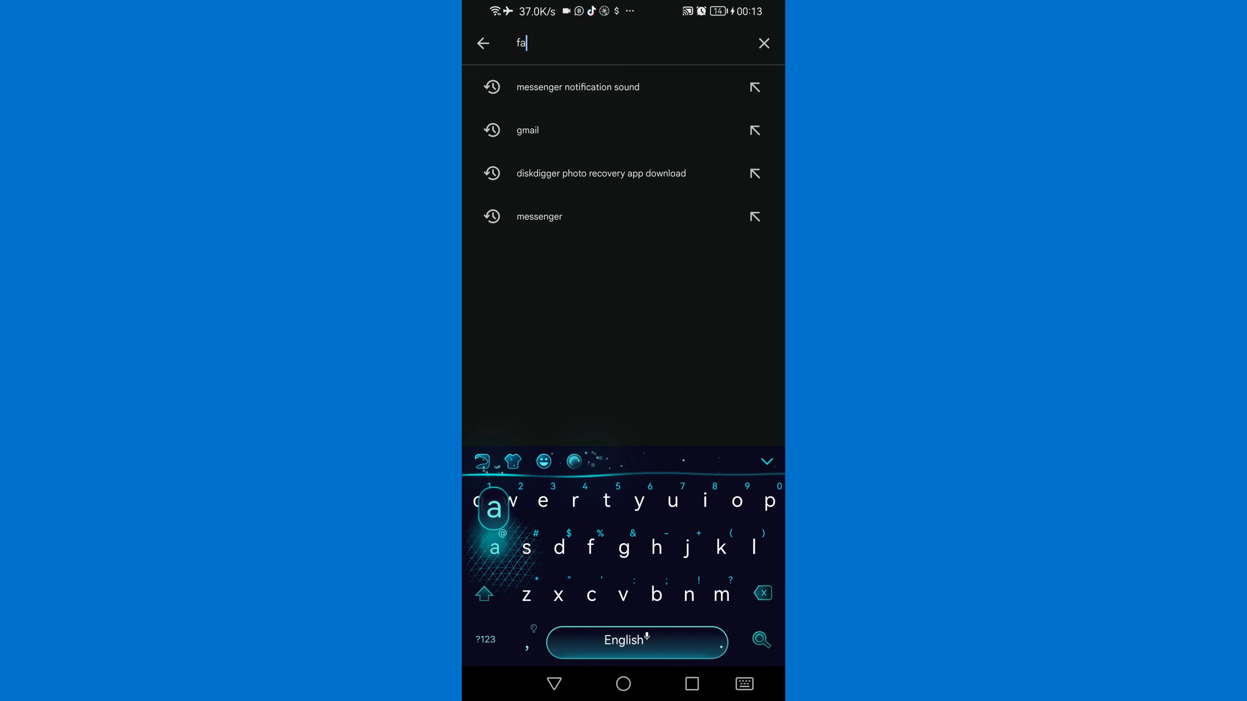
text(ce)
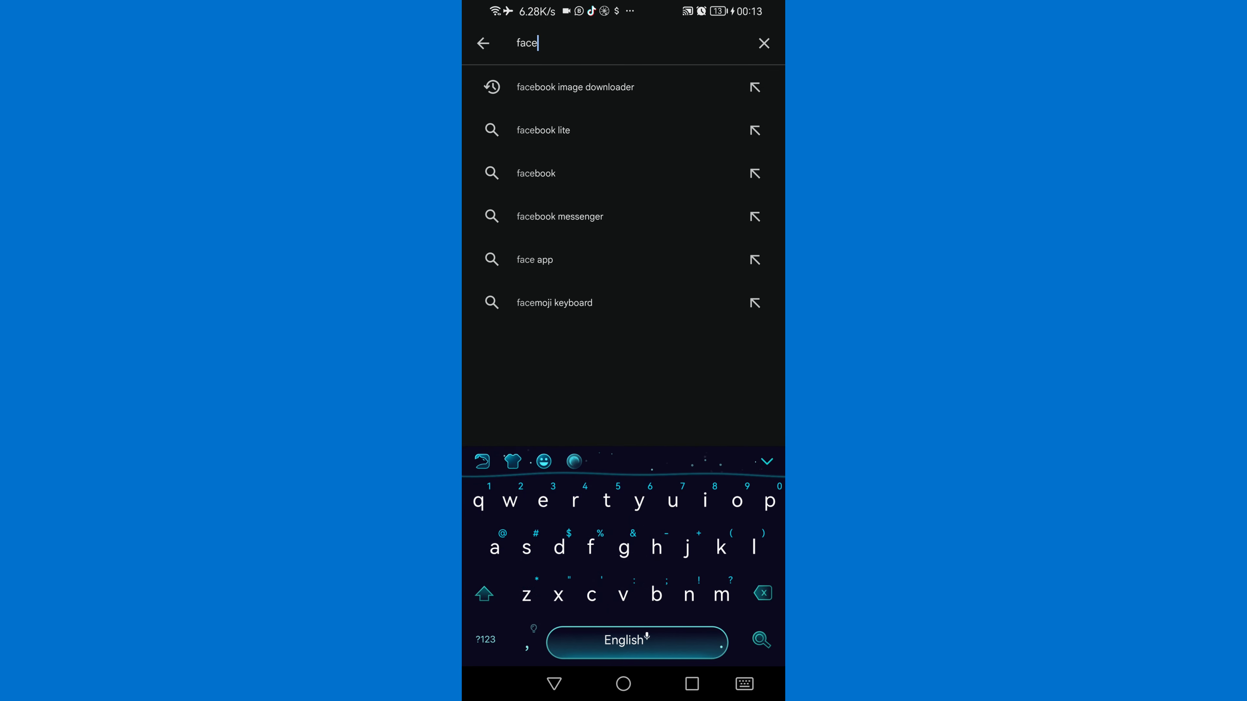
click(535, 173)
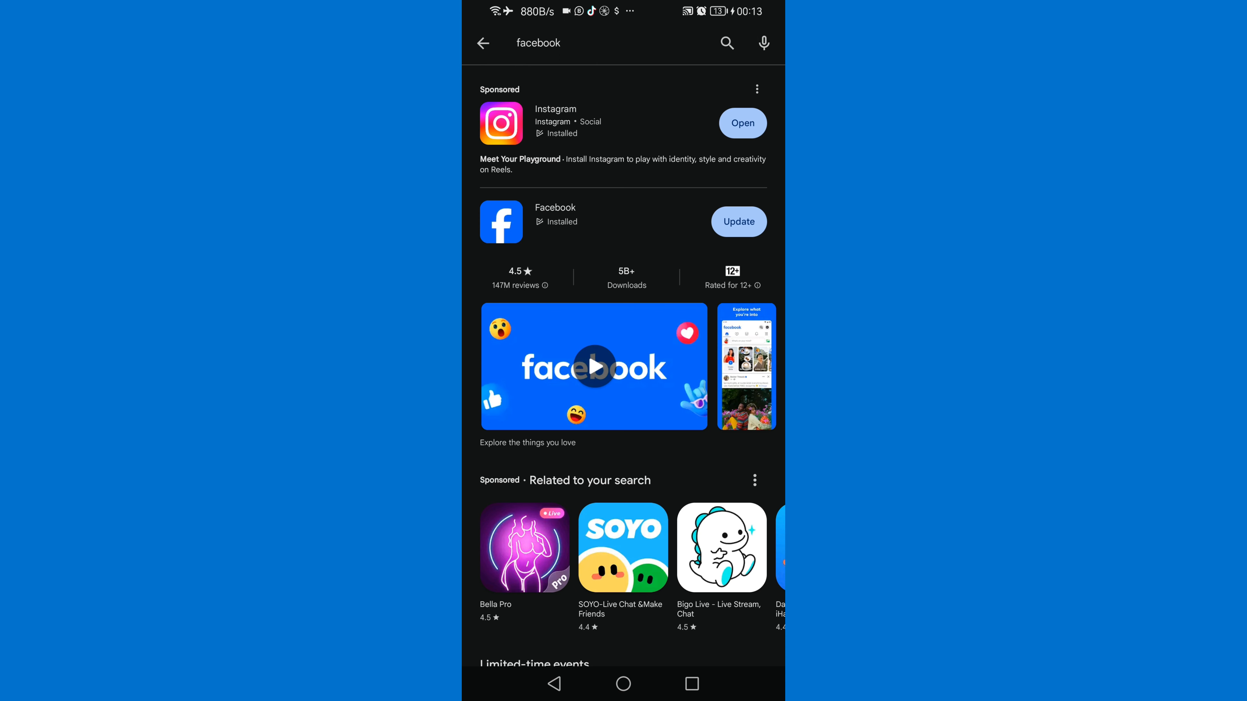
- Update the Facebook app and launch it to the news feed
click(737, 221)
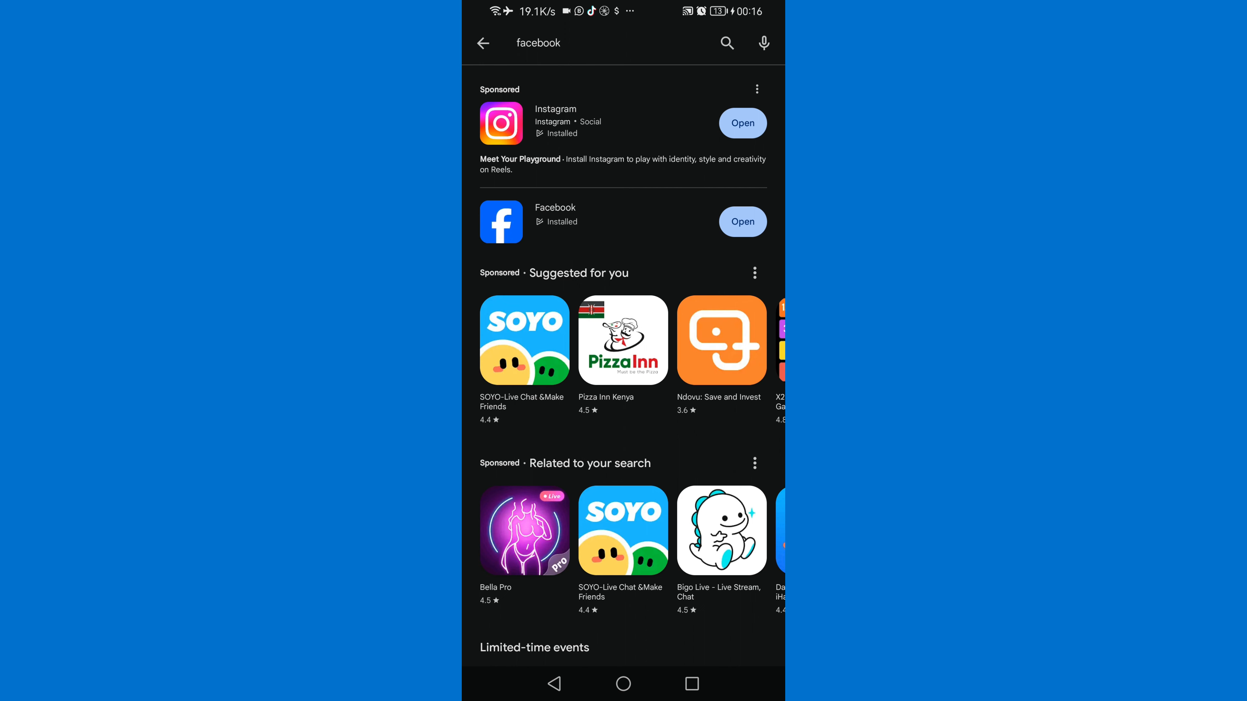
click(741, 221)
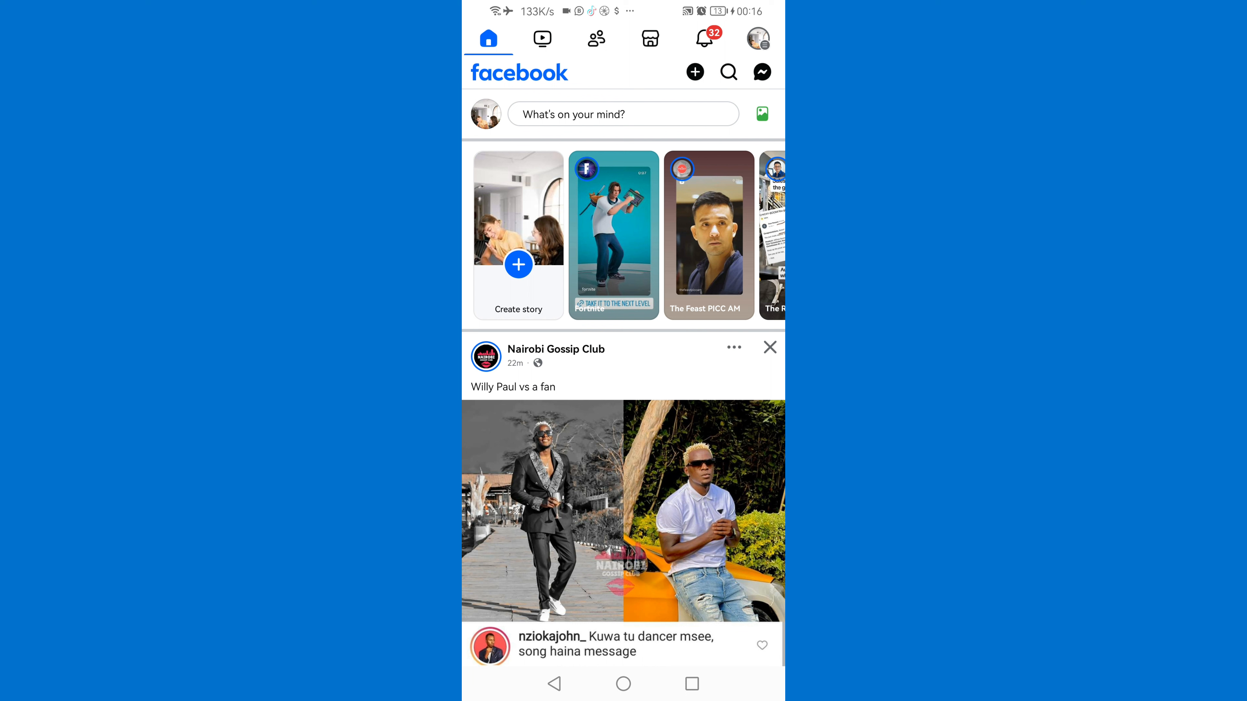
- From the Facebook menu, expand See more and show the managed Pages list with Techguide
click(757, 38)
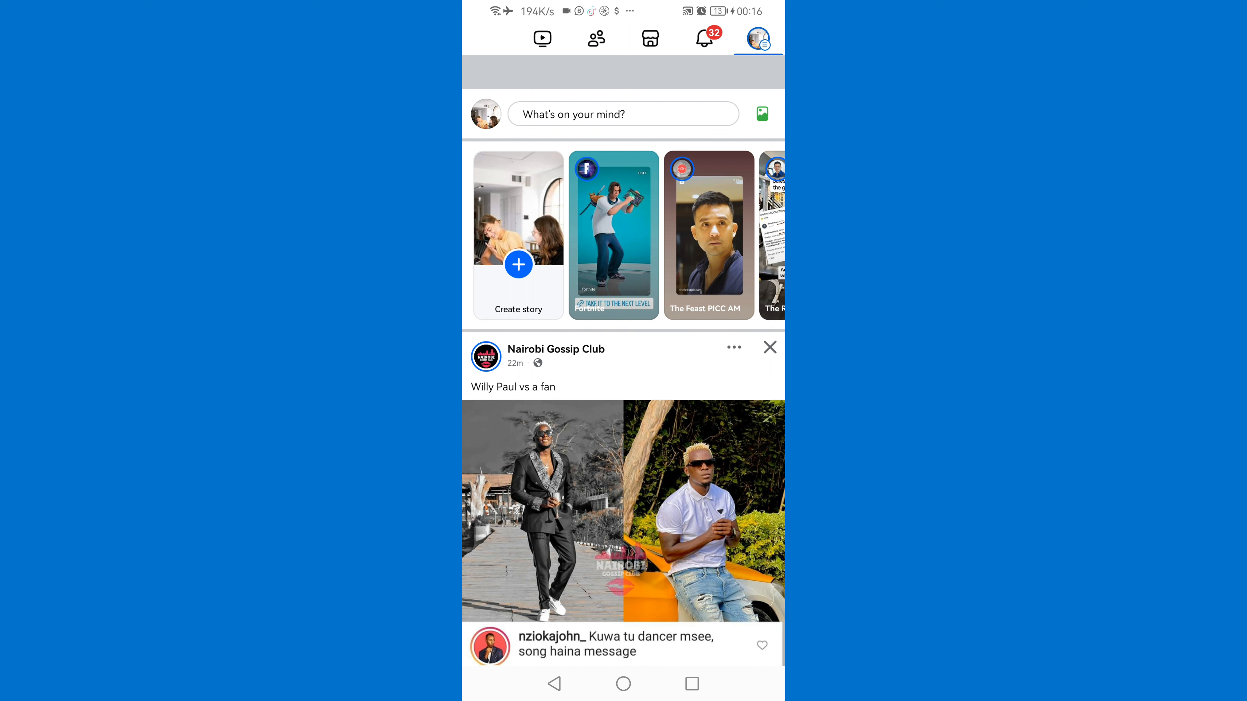
click(756, 38)
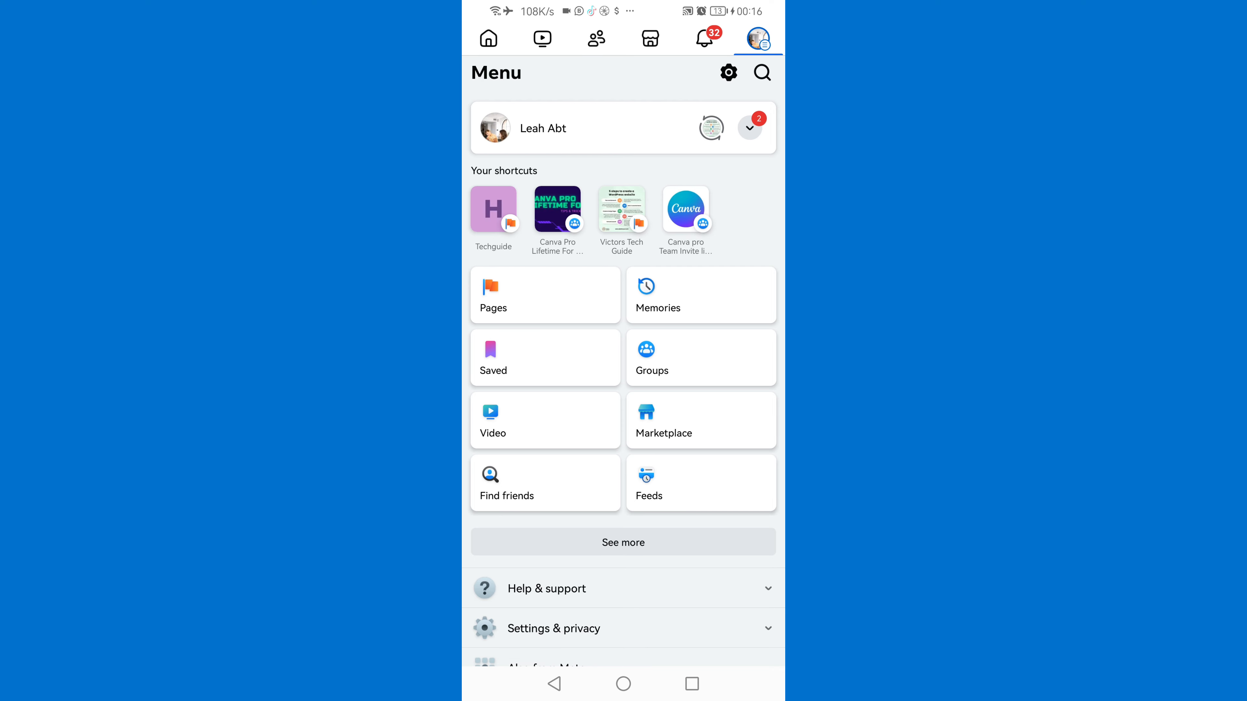
click(622, 542)
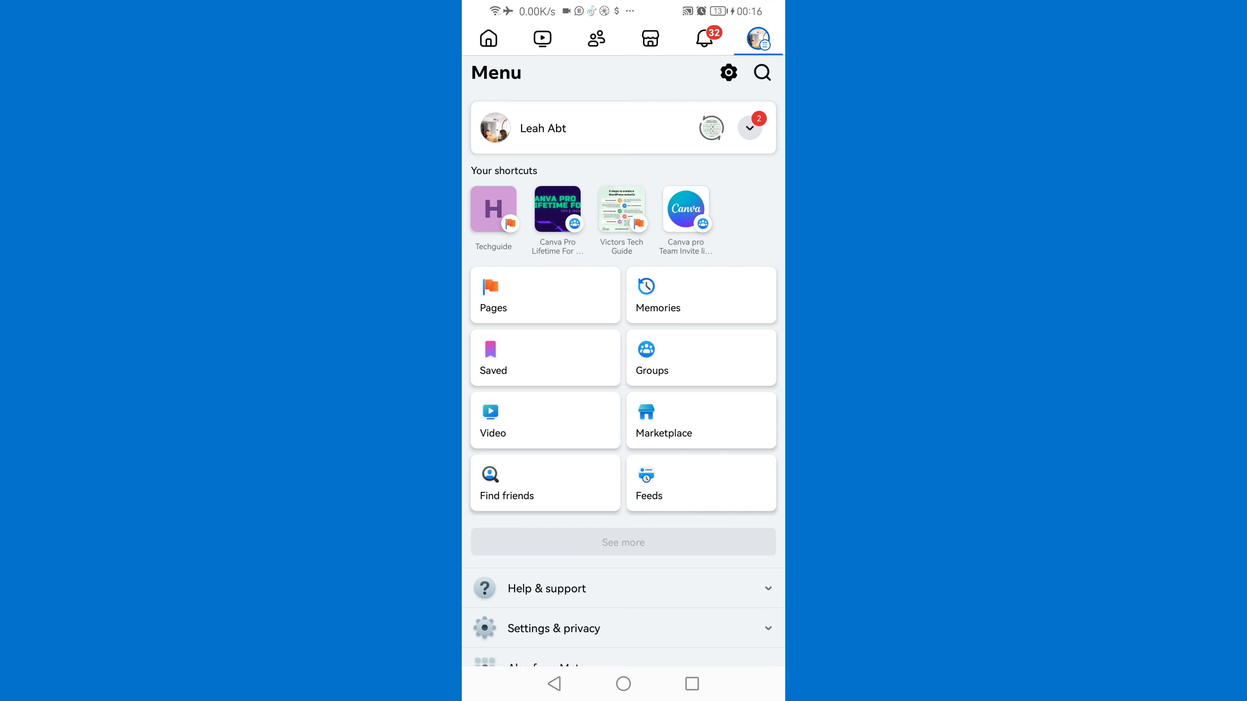
click(623, 542)
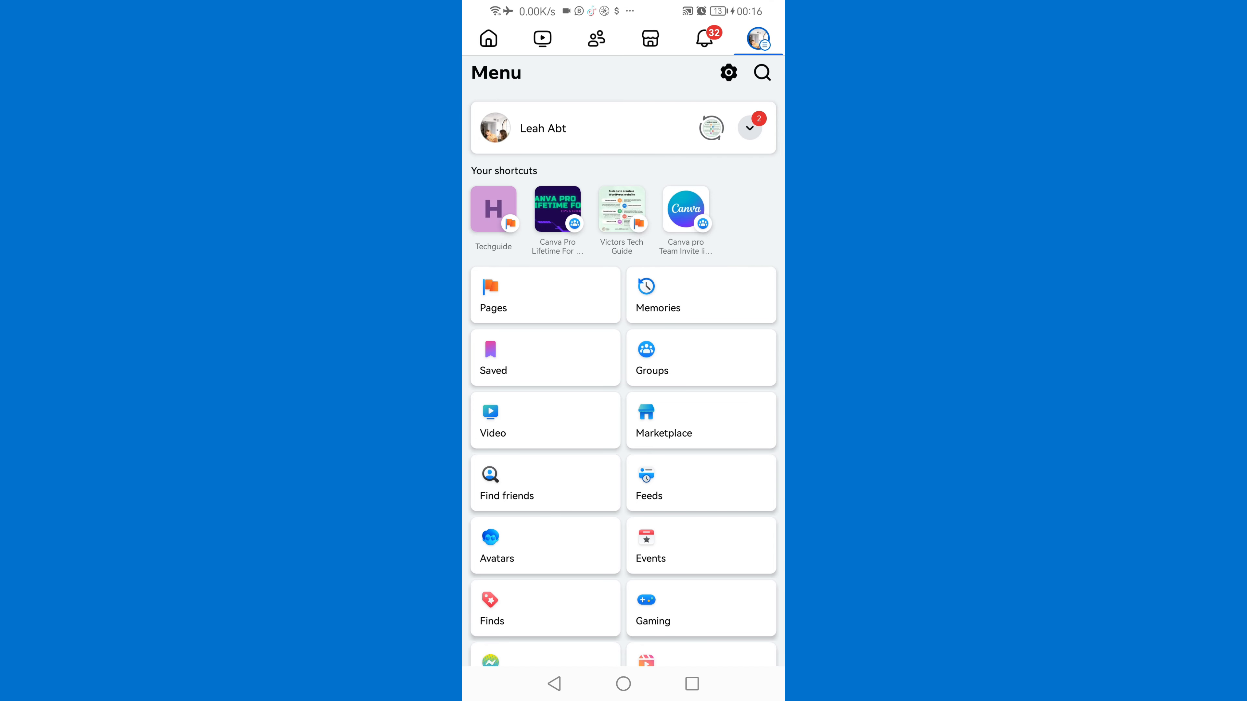
click(545, 295)
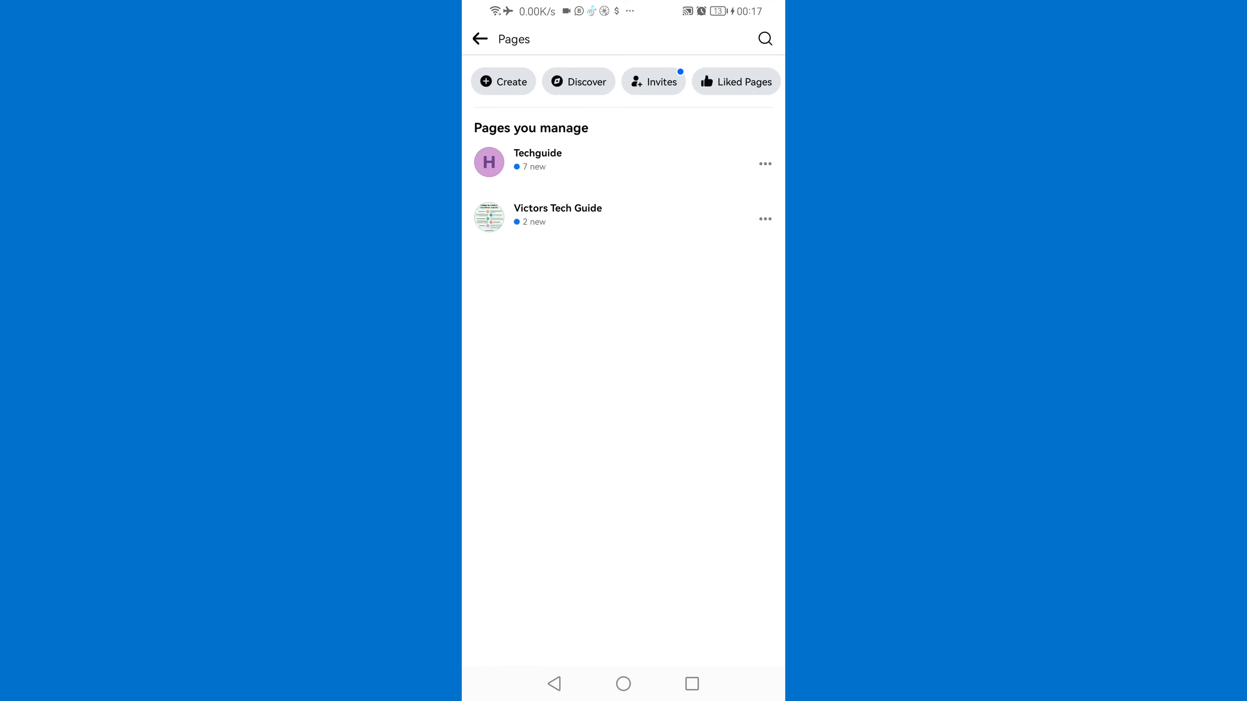
- Select Techguide under Pages you manage and switch into that page profile
click(538, 159)
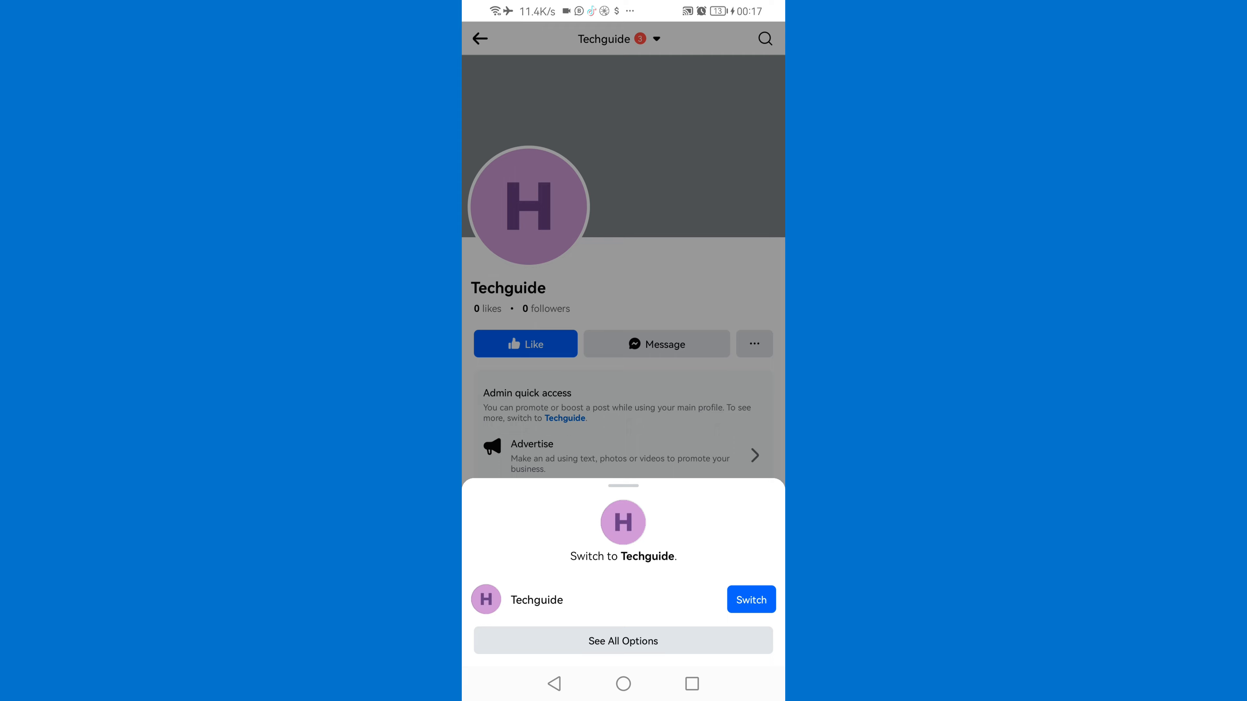
click(750, 599)
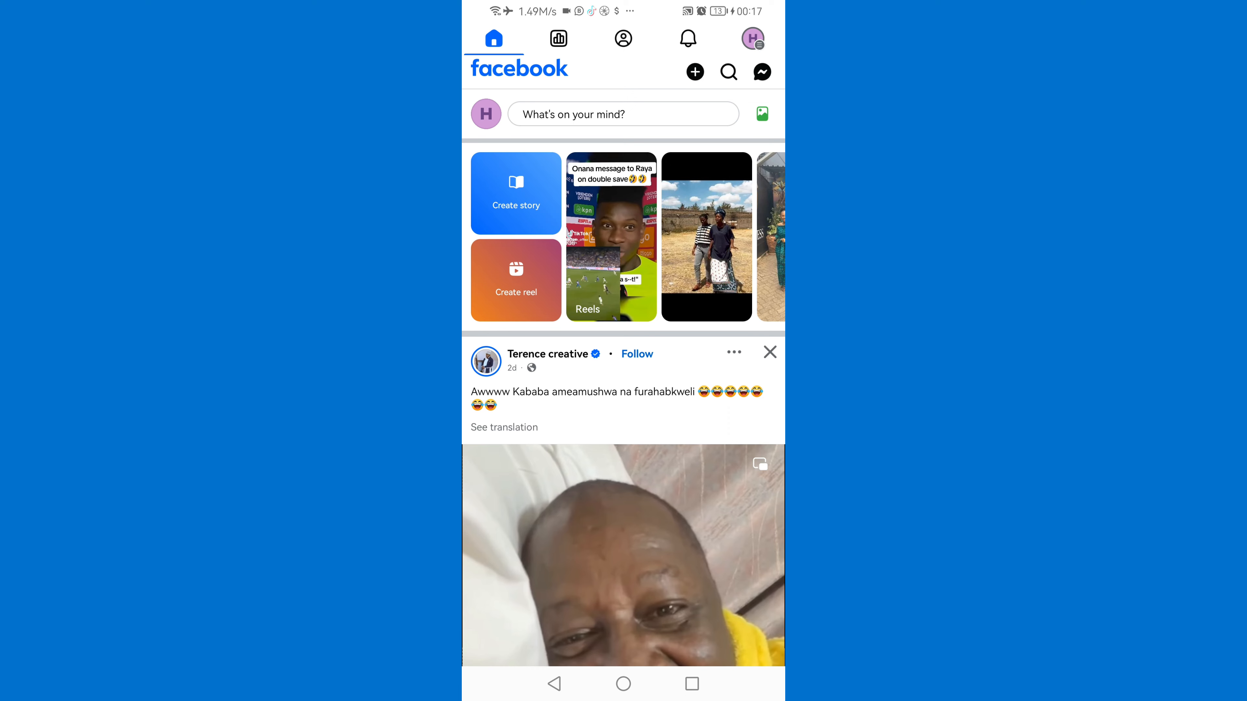
- From the Techguide menu, go to Settings & privacy via the gear icon
click(751, 39)
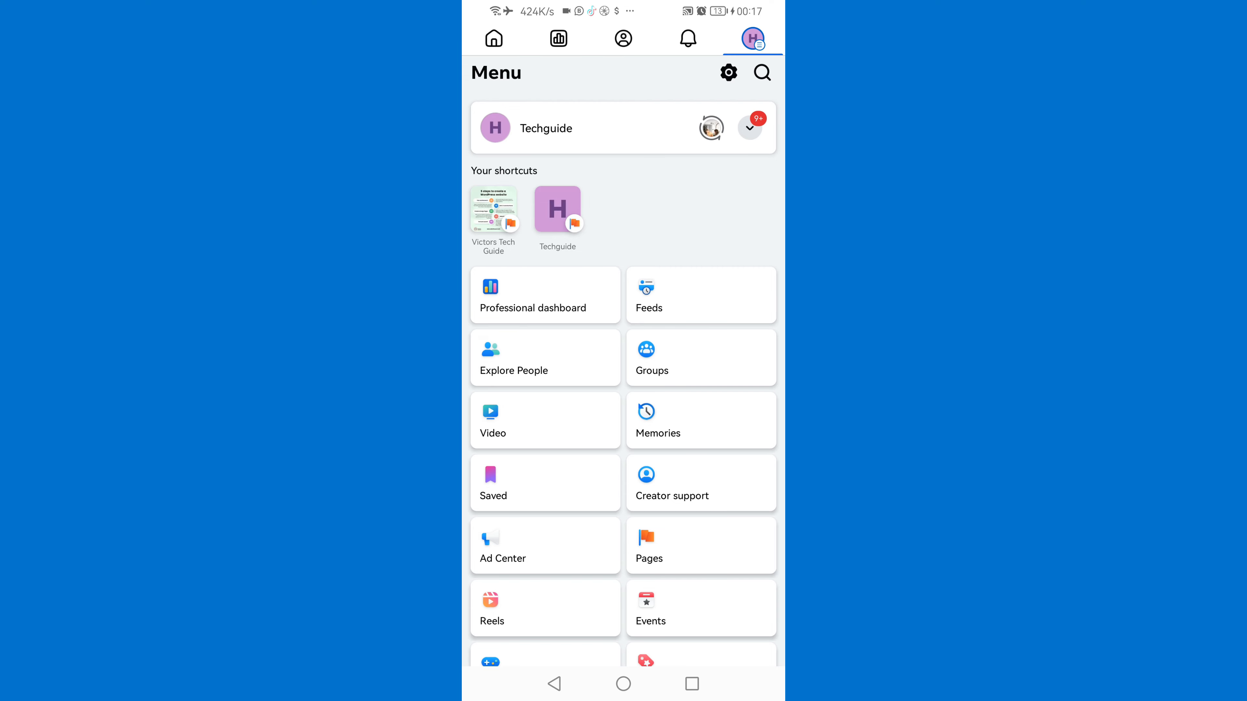
click(727, 72)
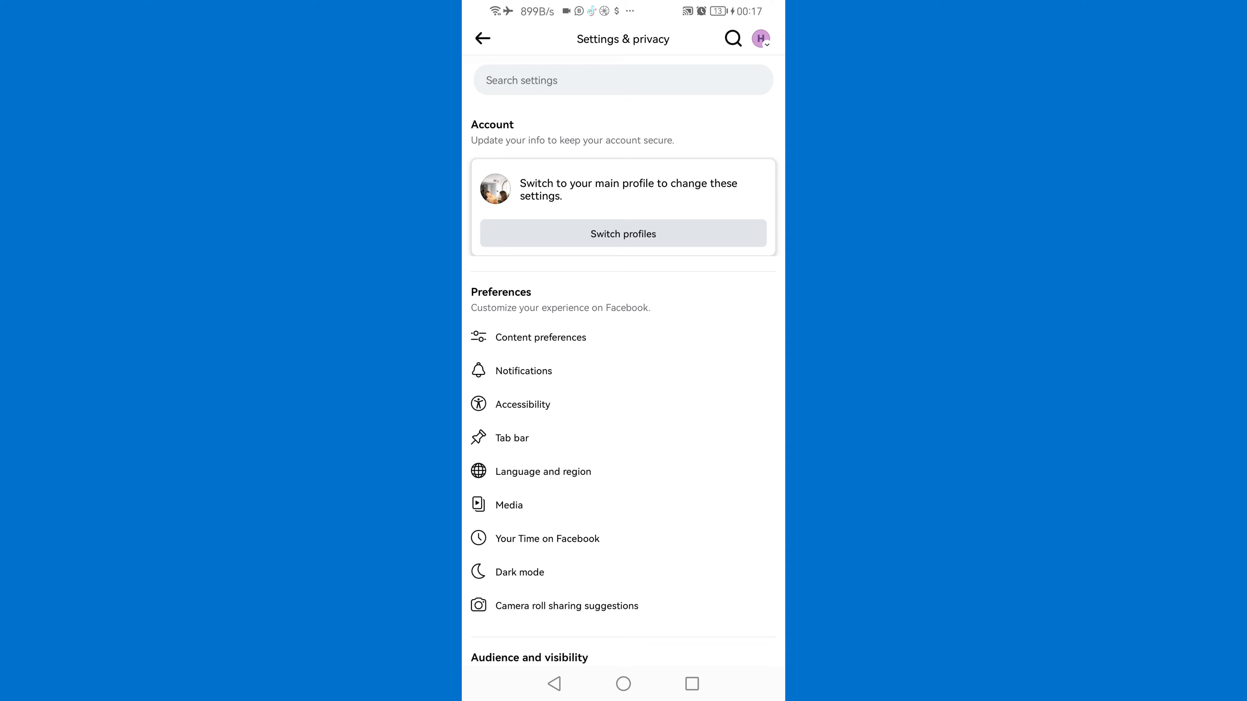
- Under Access and control, reach the Deactivation and deletion options for the page
scroll(down, 3)
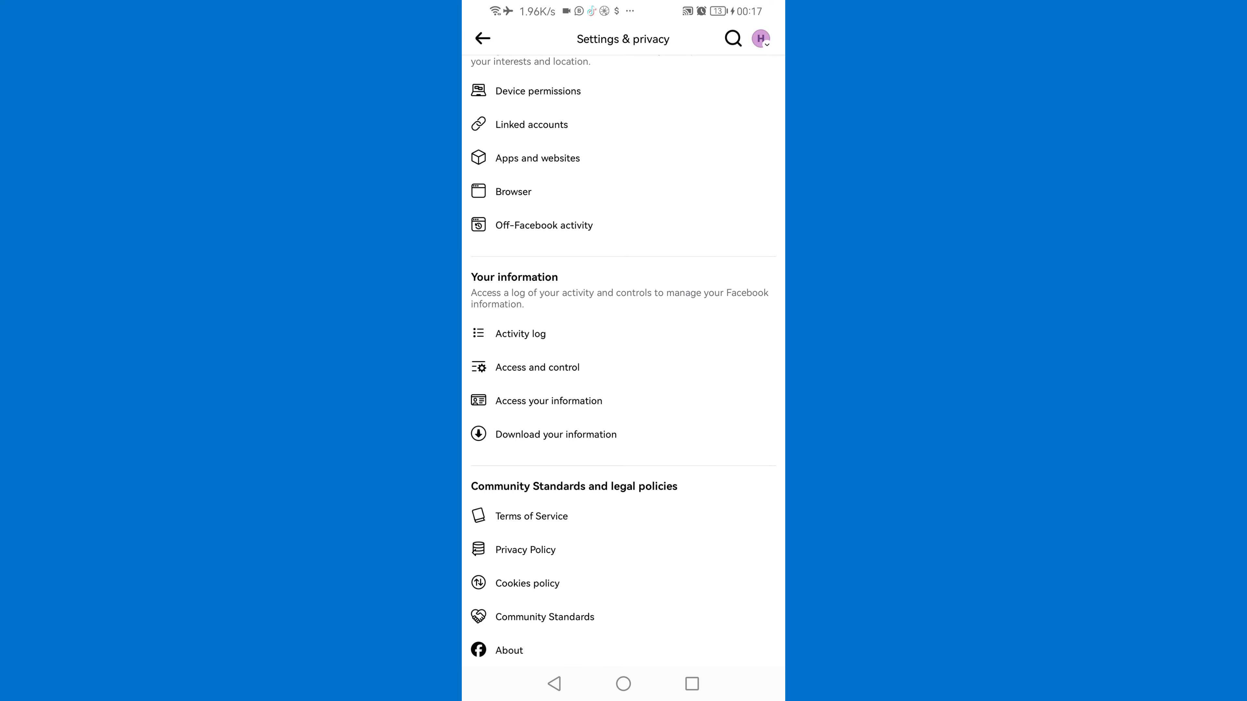
click(537, 366)
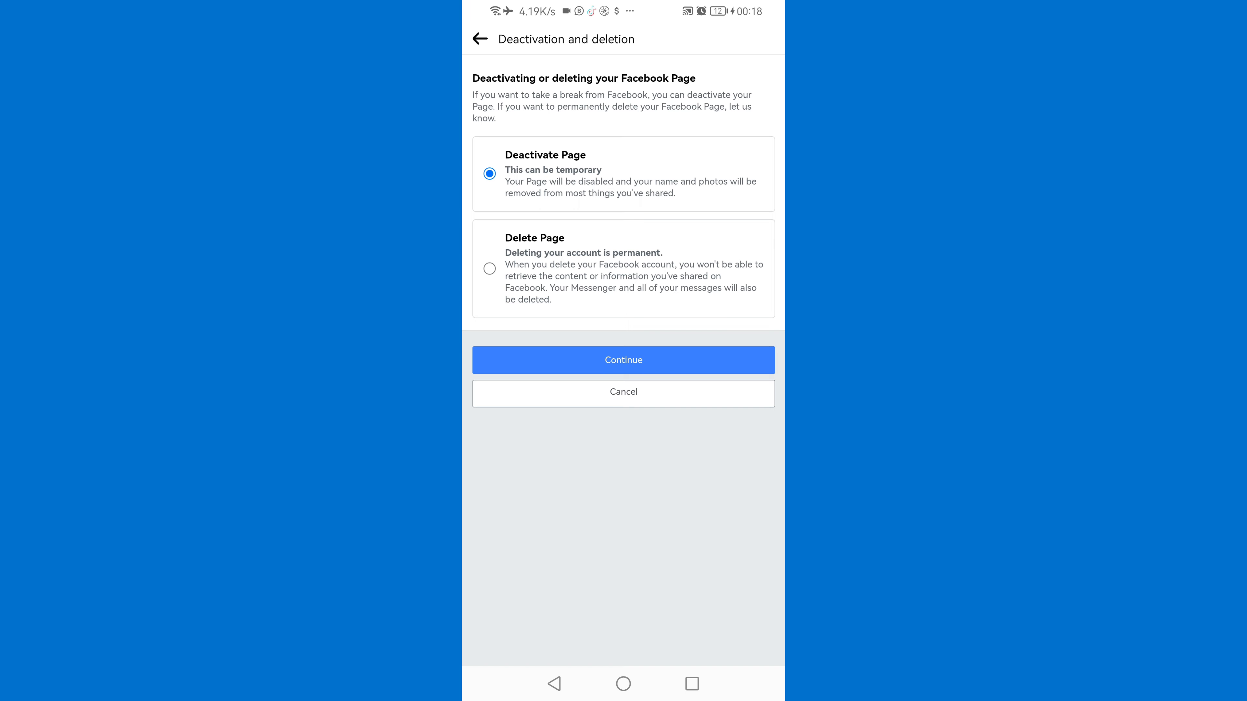
- Choose Delete Page, continue, and skip the reasons screen to the permanent deletion notice
click(489, 268)
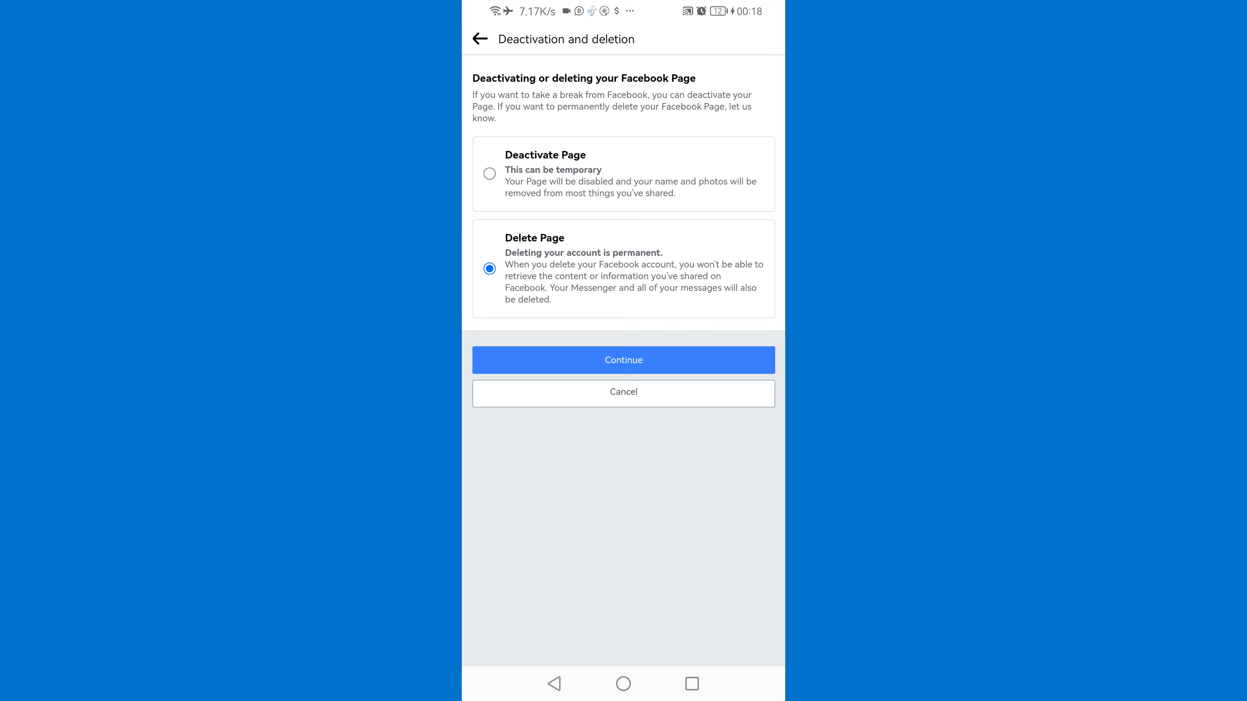
click(623, 359)
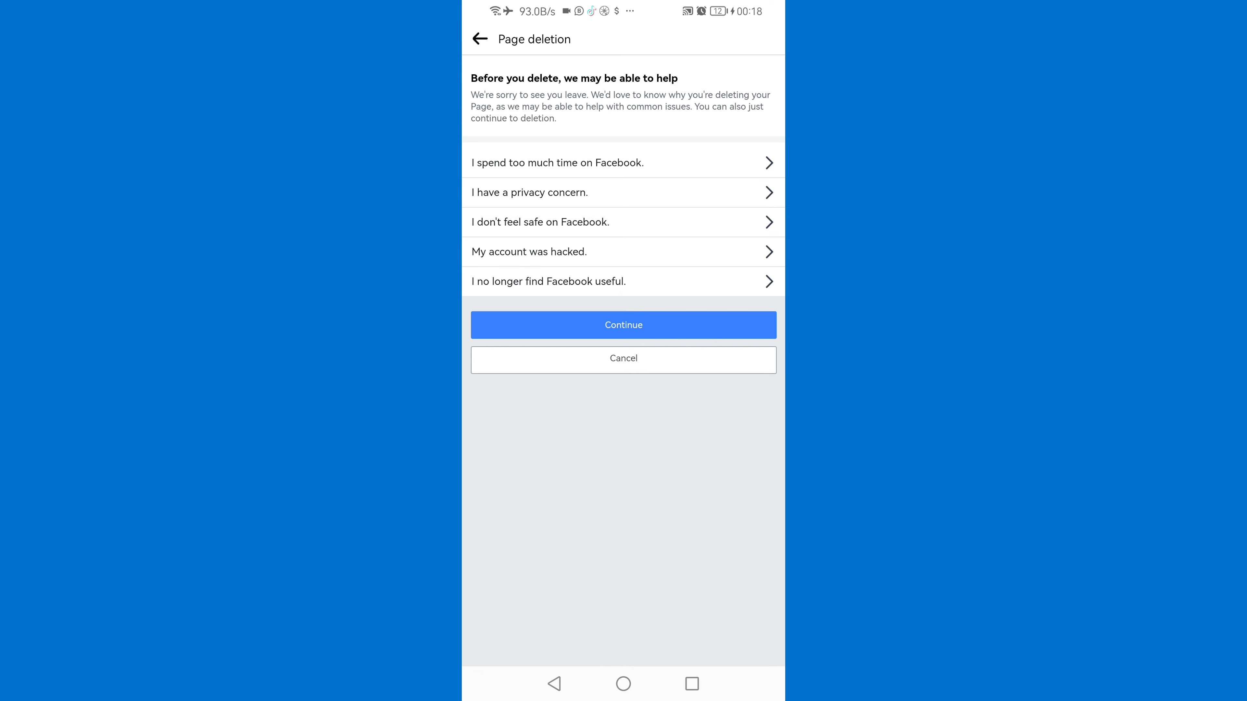
click(557, 162)
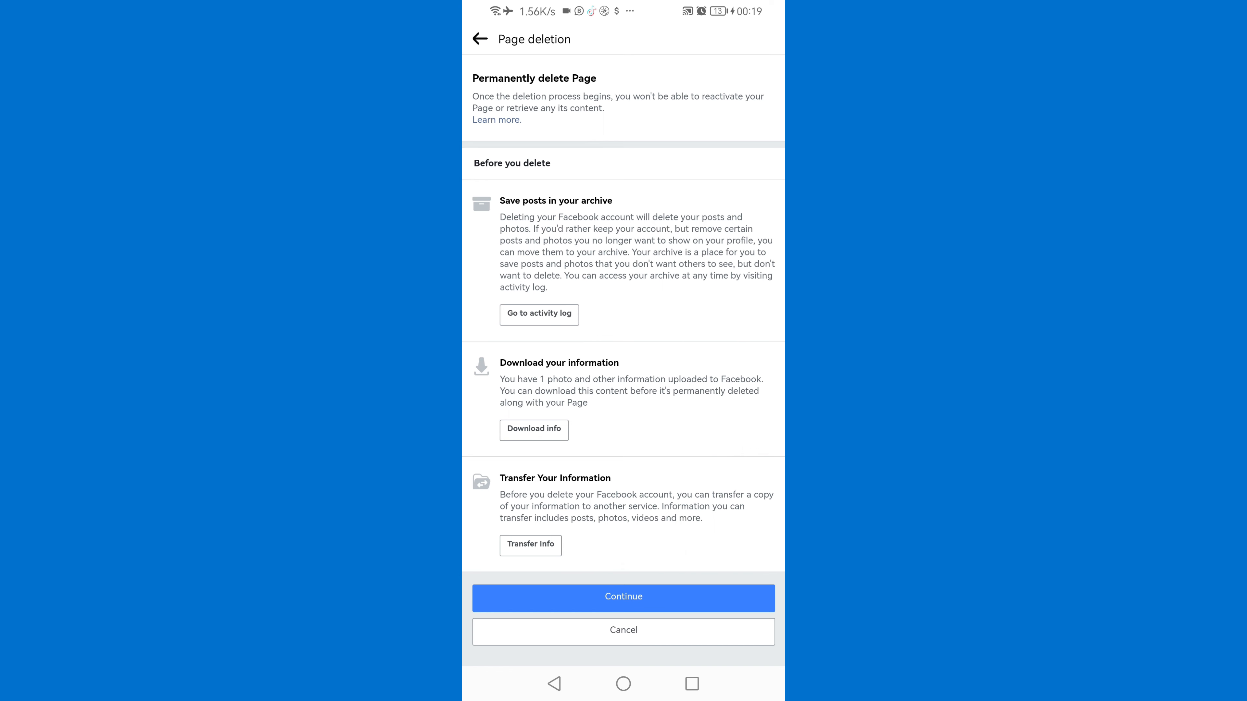
- Continue to password entry and submit the account password to reach the final Delete this Page screen
click(622, 598)
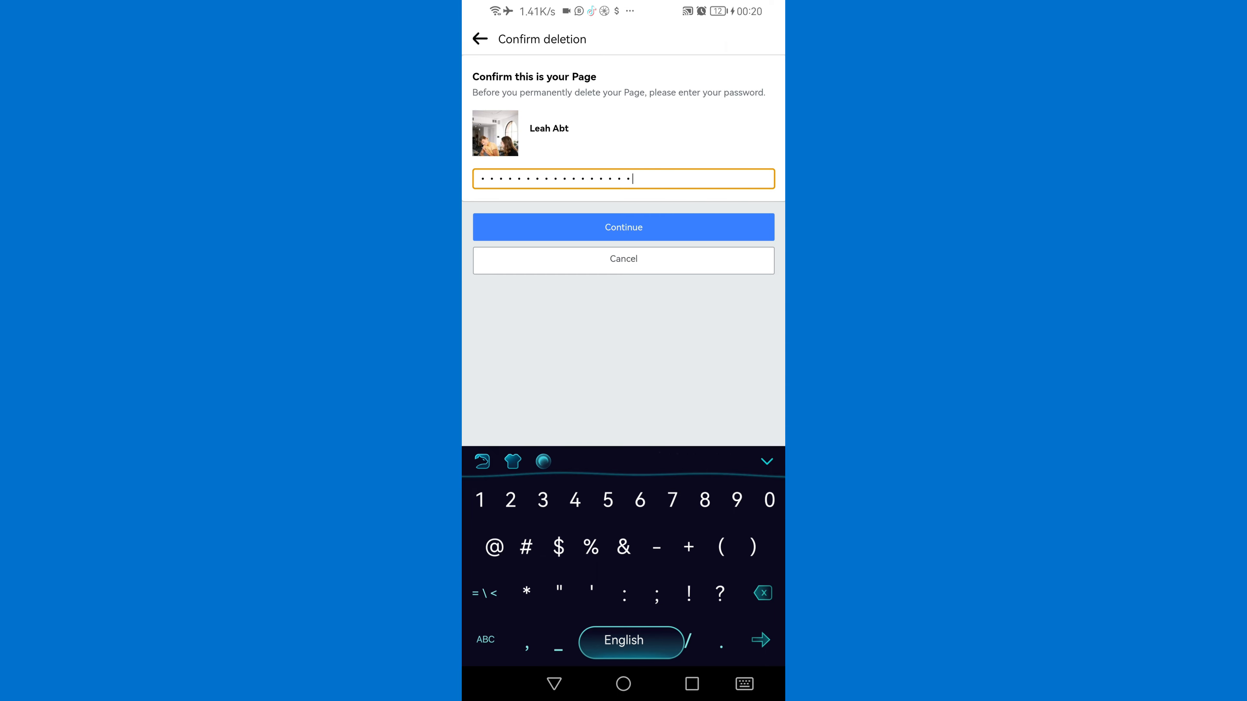
click(623, 226)
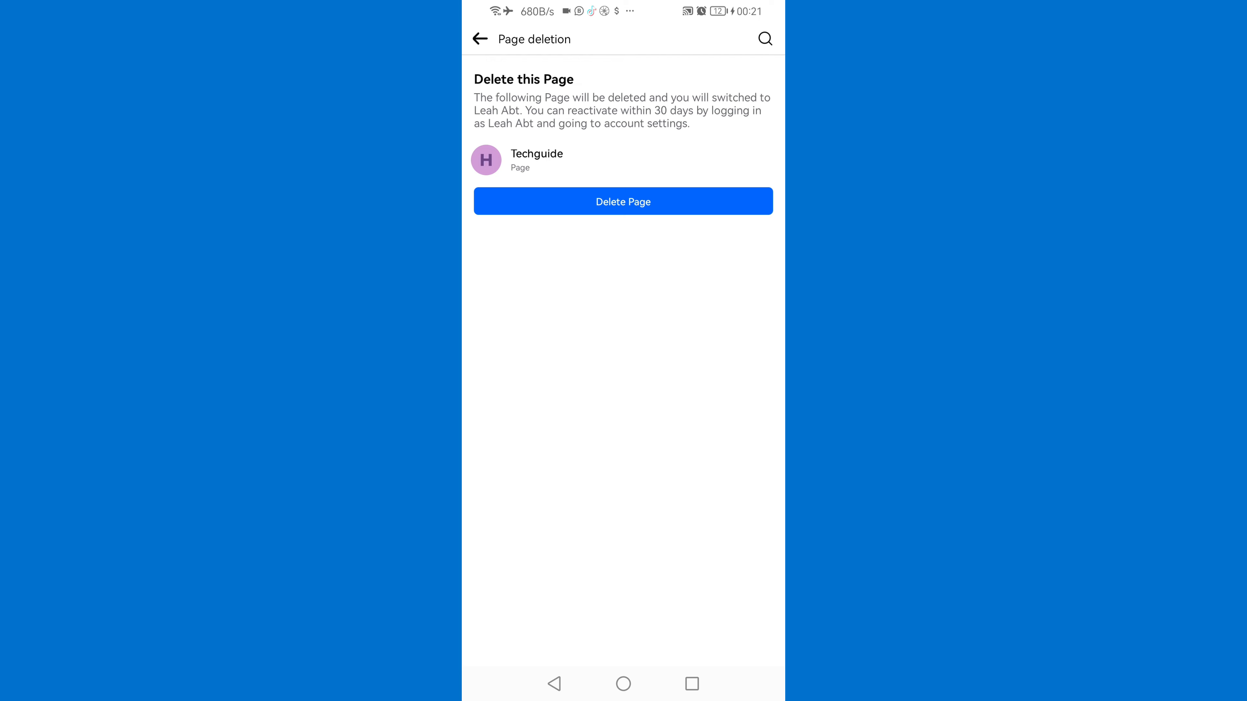
- Delete the Techguide page and check the main profile's menu shortcuts no longer list it
click(623, 201)
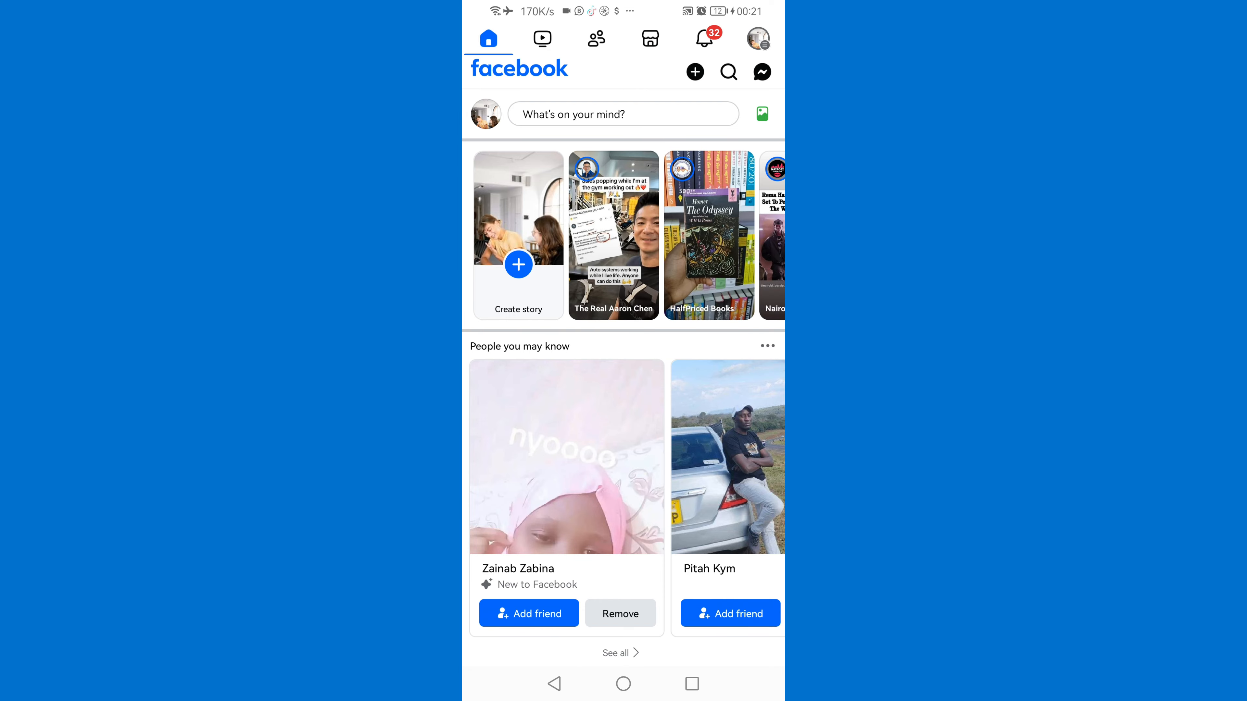
click(756, 39)
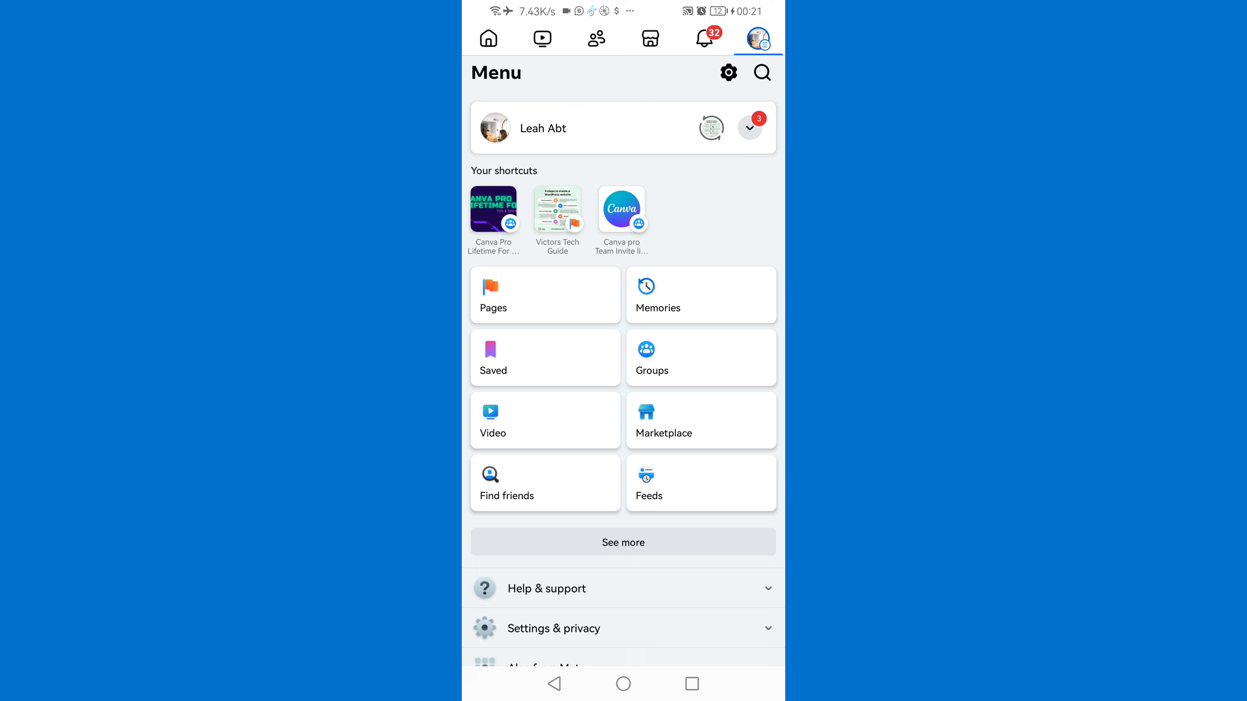